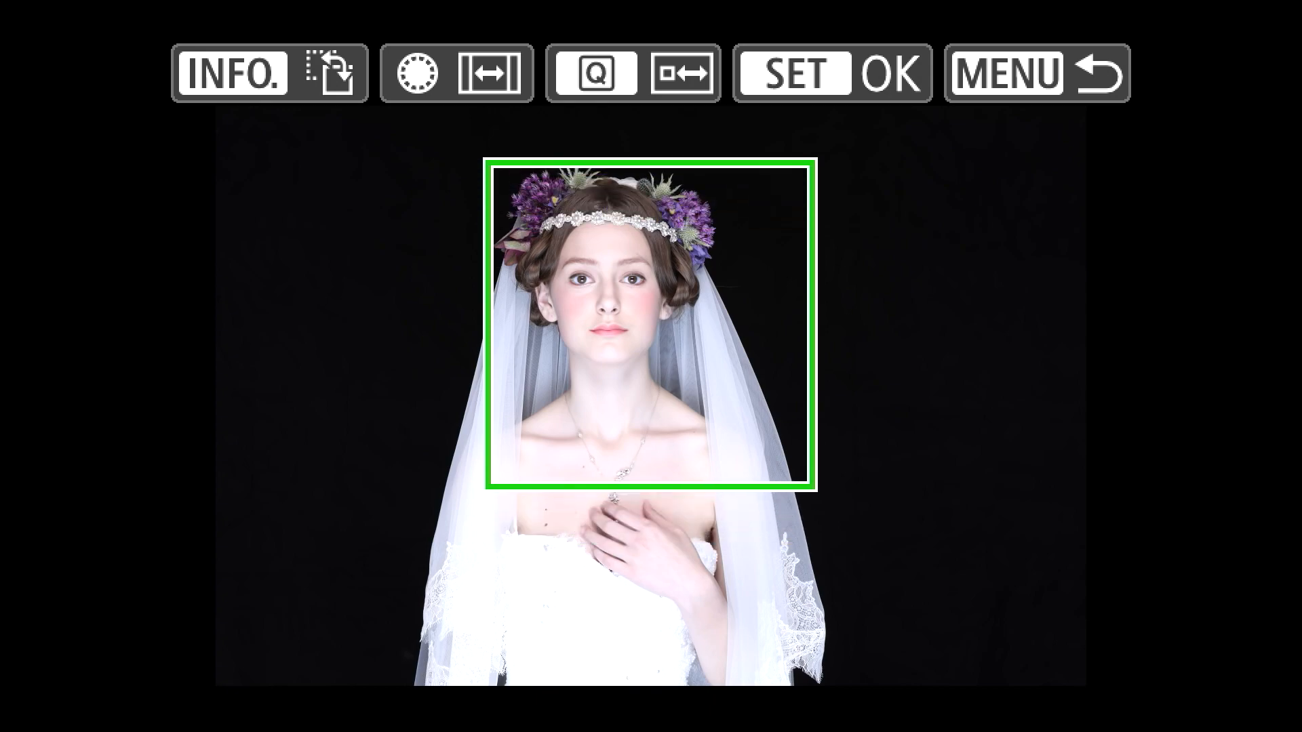
Apply the square head-and-shoulders crop on the bride, reaching the Save as new file prompt.
{"action": "left_click", "coordinate": [828, 72]}
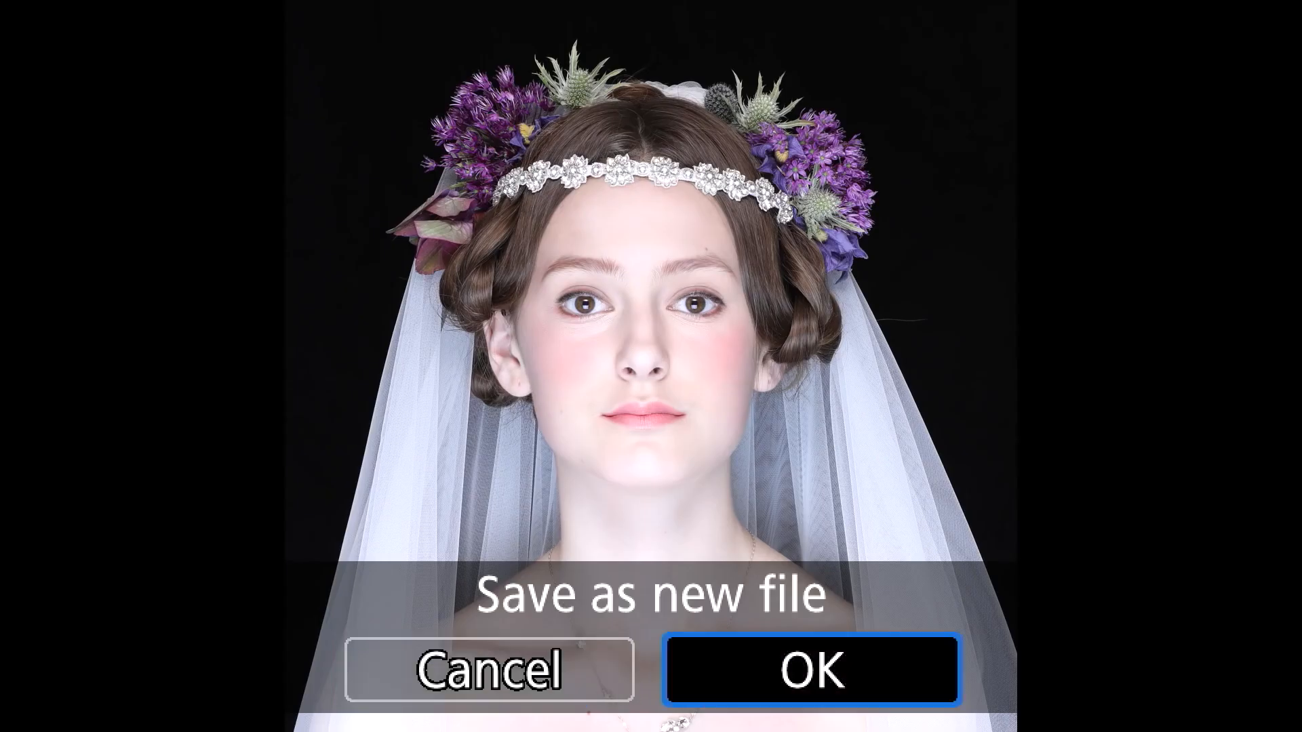